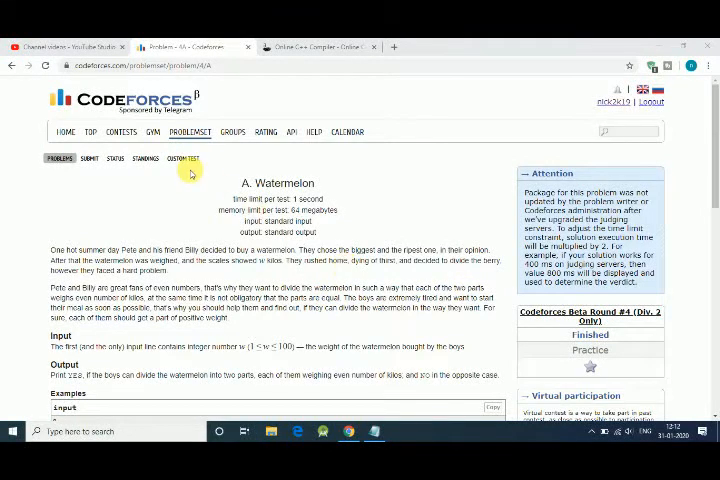
mouse_move(240, 278)
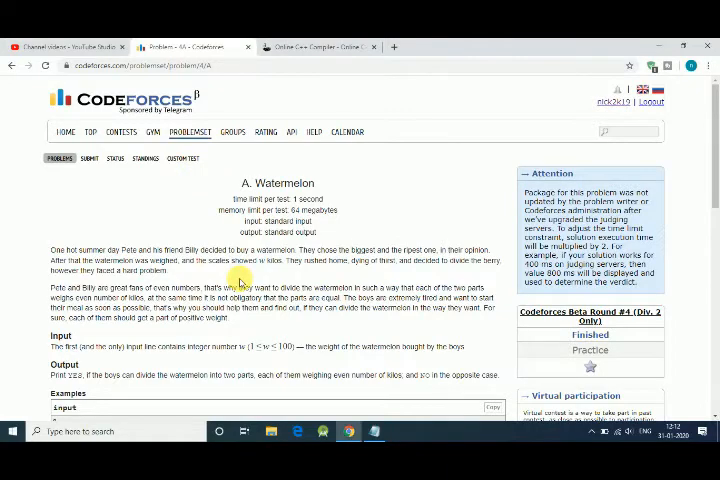
- Read the Watermelon problem statement, highlighting the weight constraint 1 ≤ w ≤ 100
scroll("down", 3)
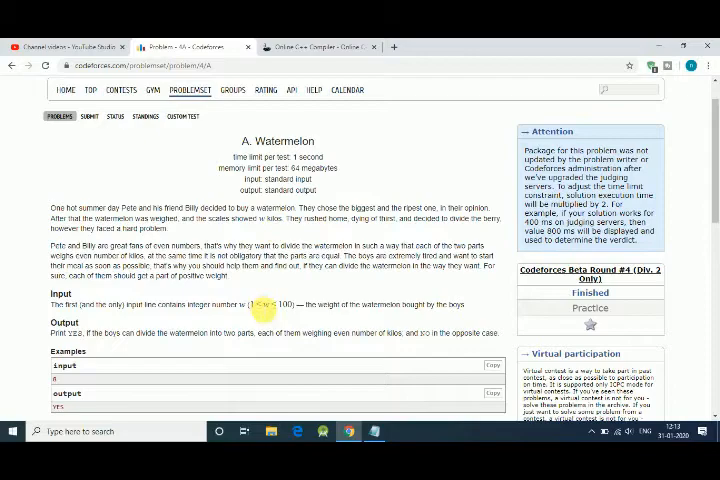
left_click_drag(258, 304, 300, 304)
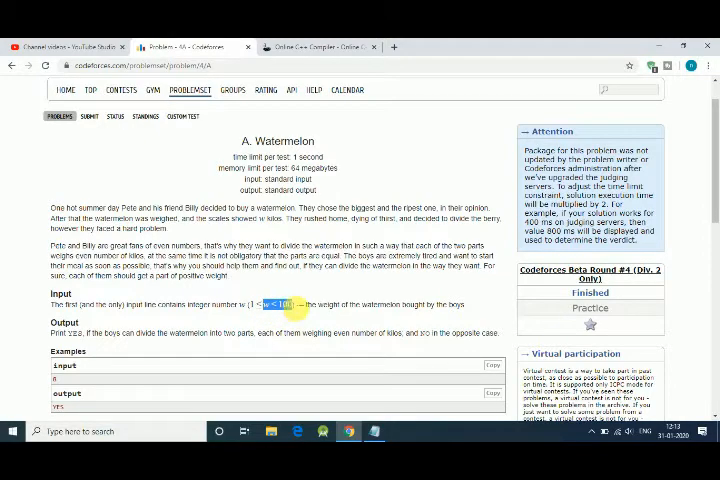
scroll("down", 3)
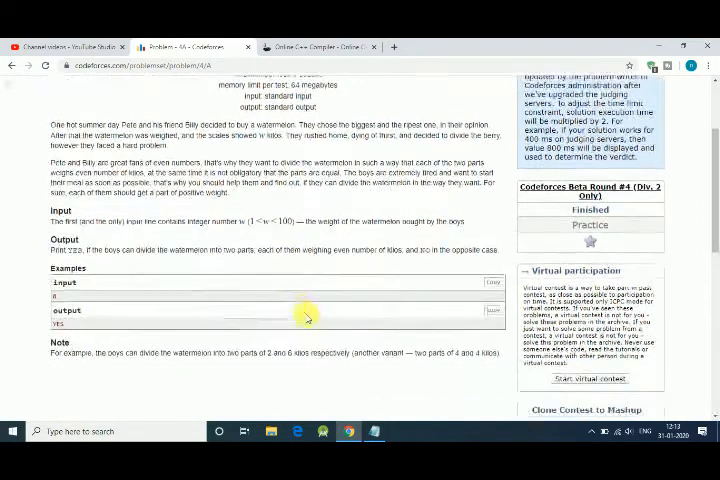
scroll("down", 3)
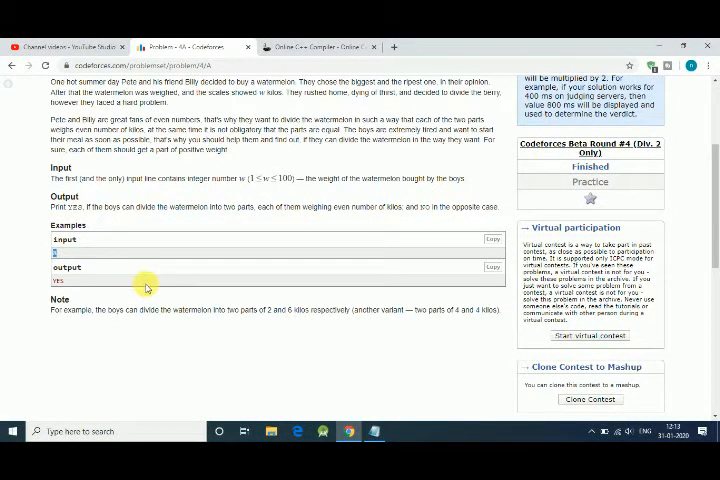
- In JDoodle, replace the sample main body with 'int w;' and 'cin>>w;'
left_click(315, 45)
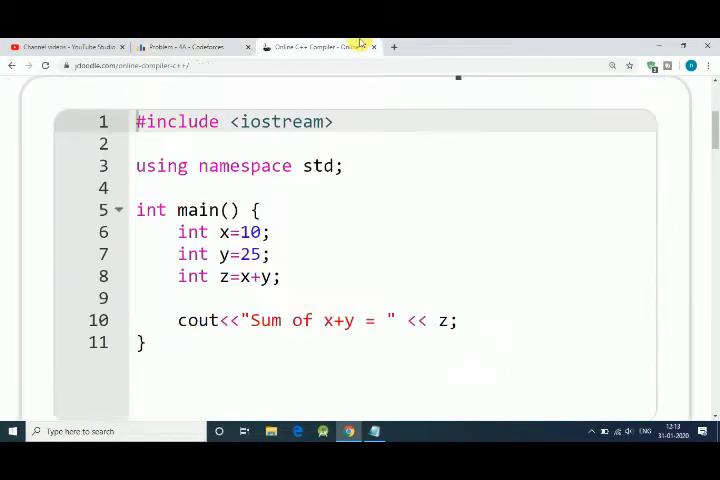
left_click(180, 231)
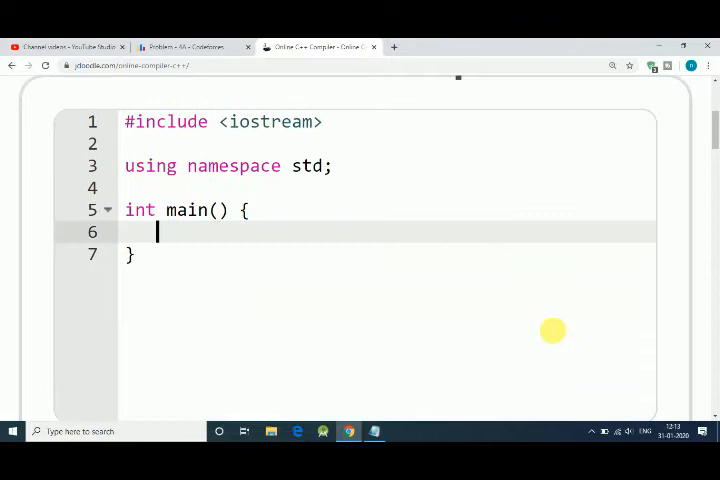
type("int w;")
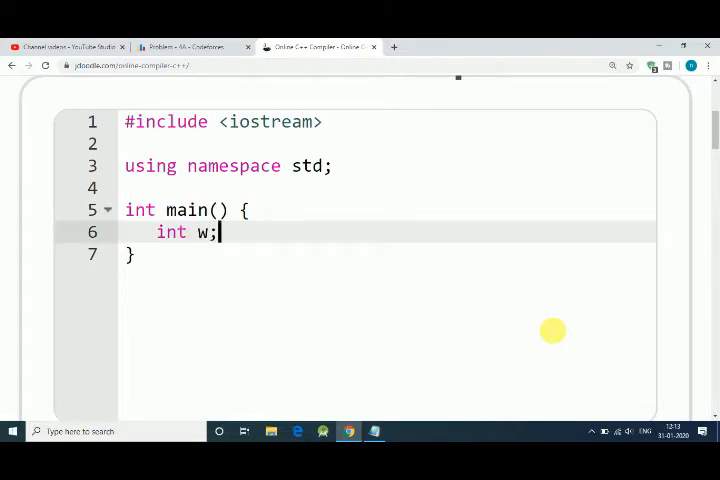
type("cin")
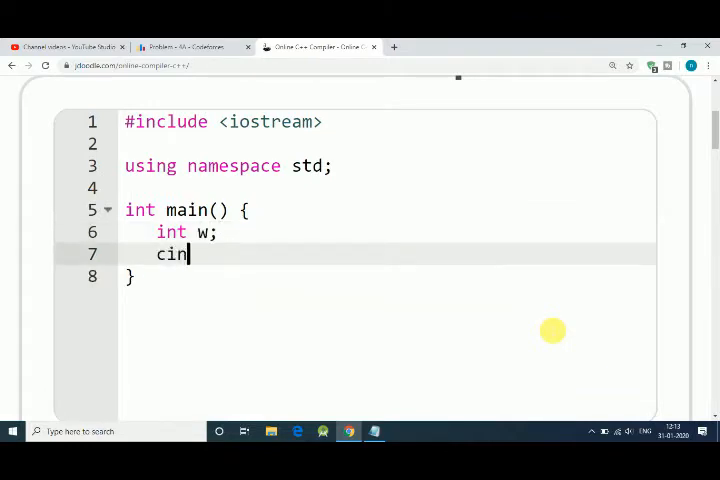
type(">>w;")
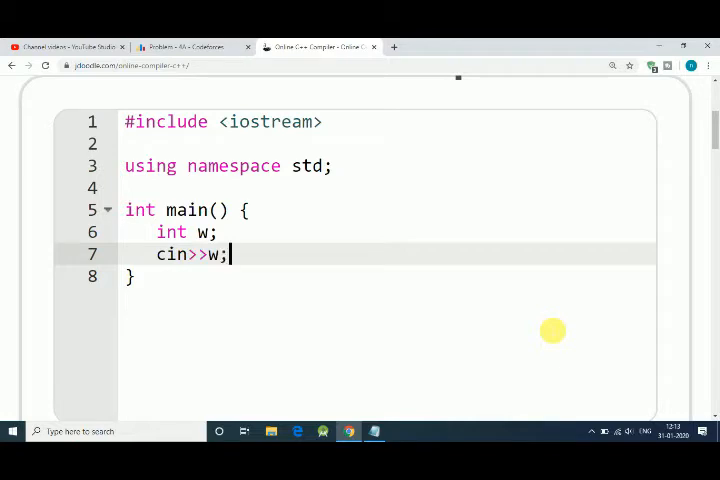
key("Enter")
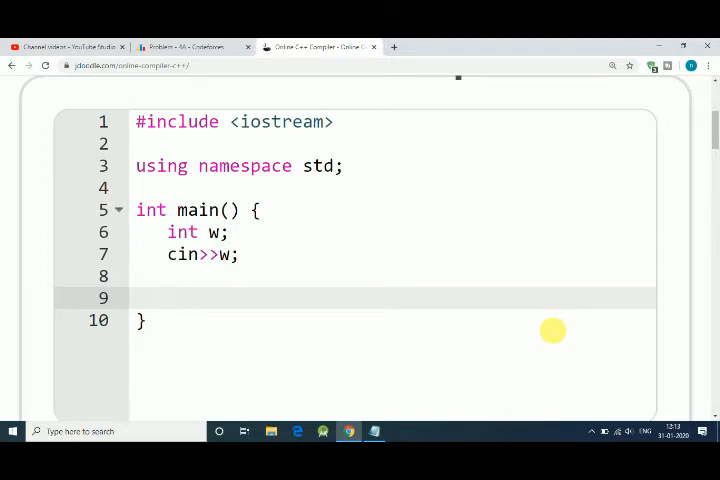
- Add an if (w%2==0) branch that prints "YES" with endl
type("if(w)")
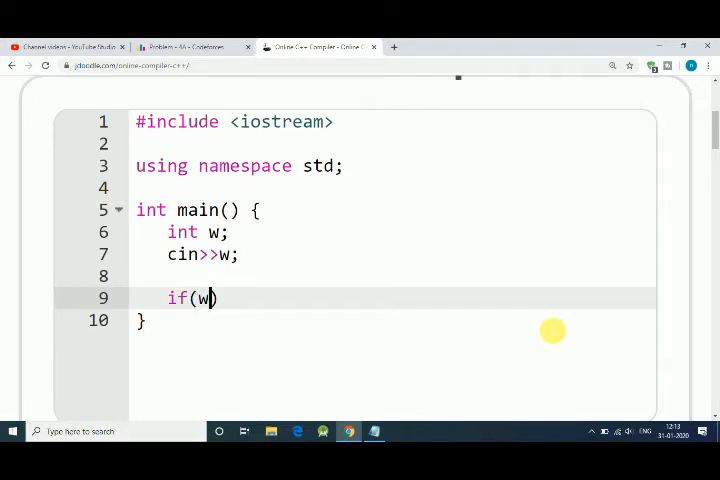
type("%2")
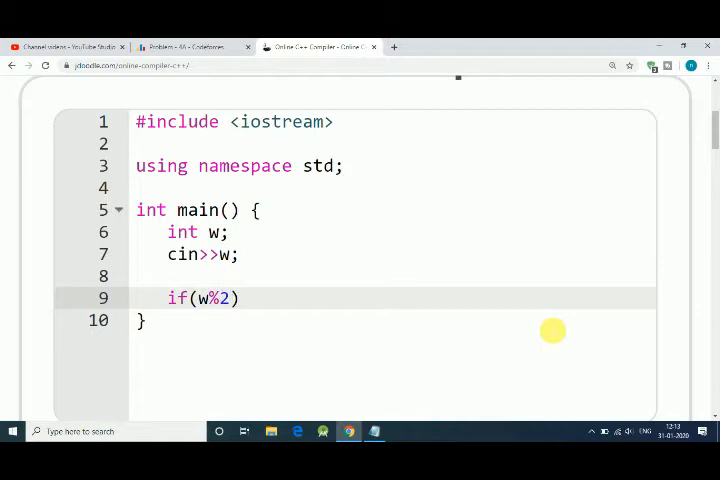
type("==")
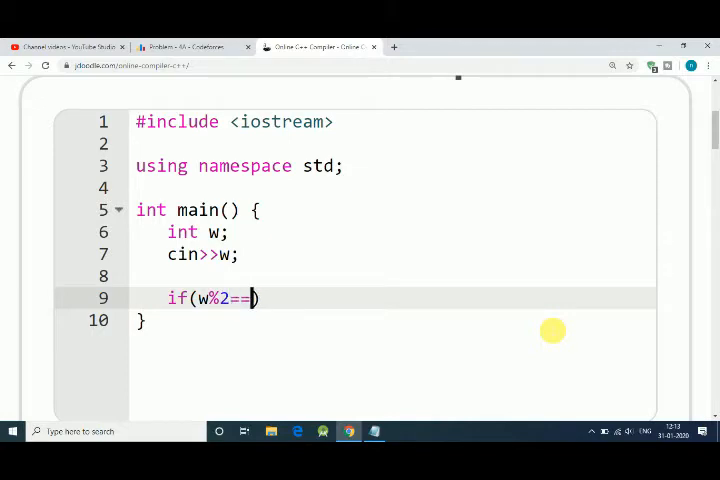
type("0)")
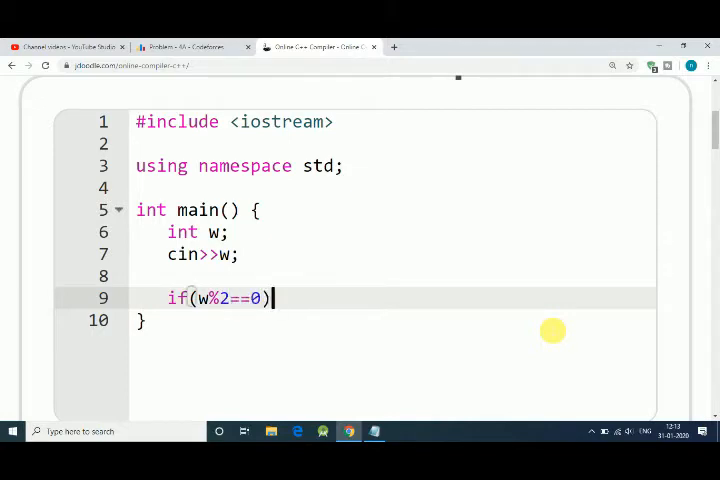
type("{")
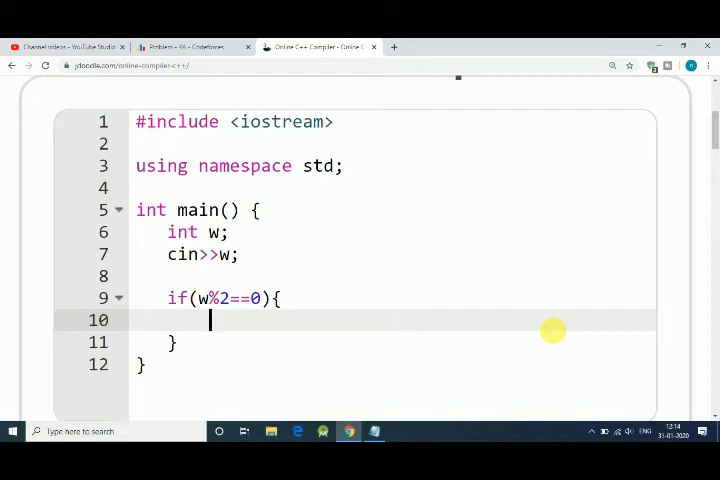
type("cout<<")
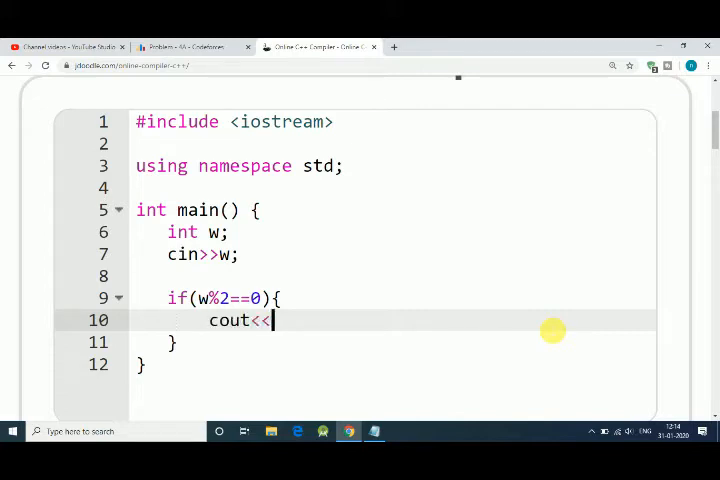
type("\"Y\"")
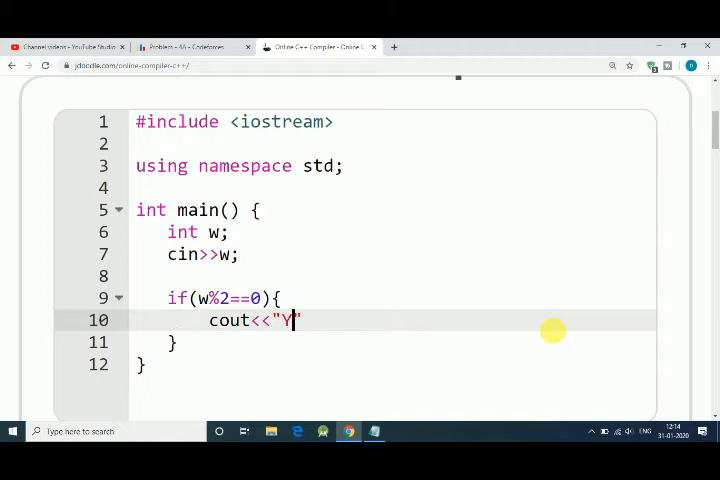
type("ES\"<")
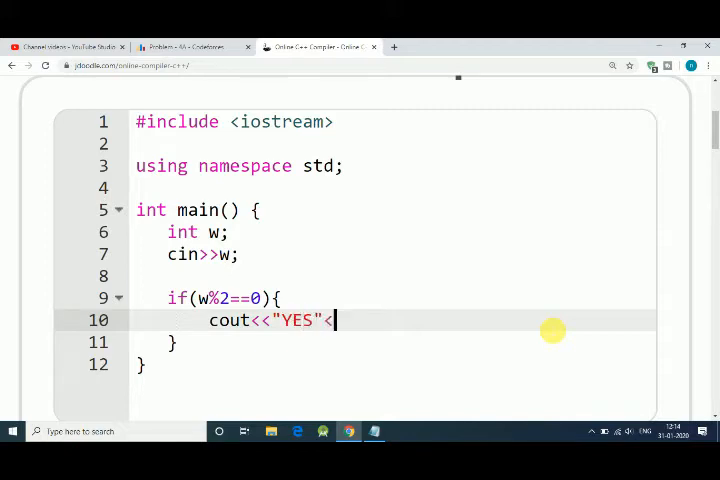
type("<endl;")
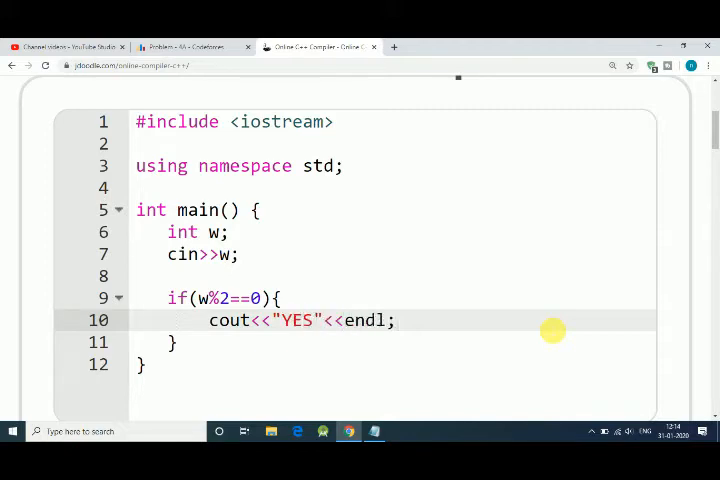
- Add the else branch printing "NO" with endl
type("else{")
type("c")
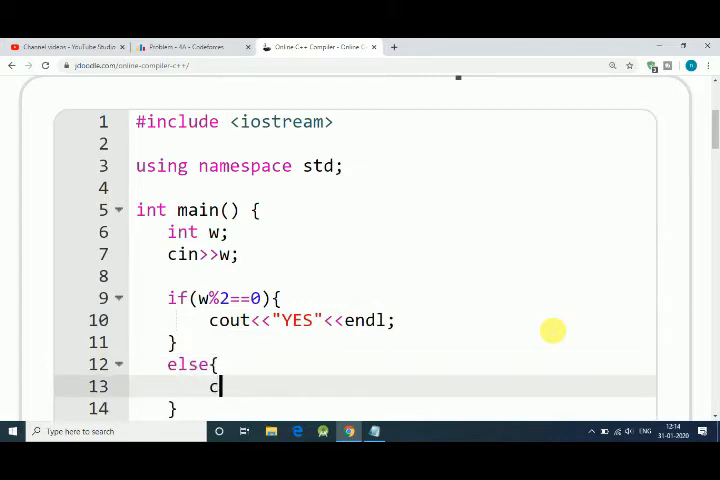
type("out<<")
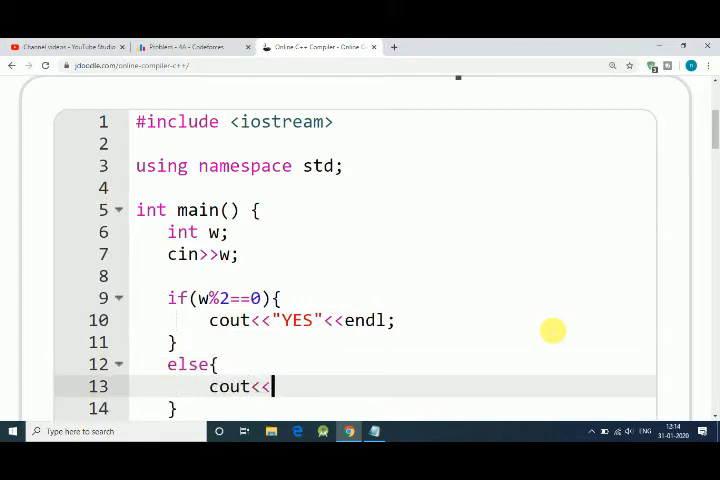
type("\"\"")
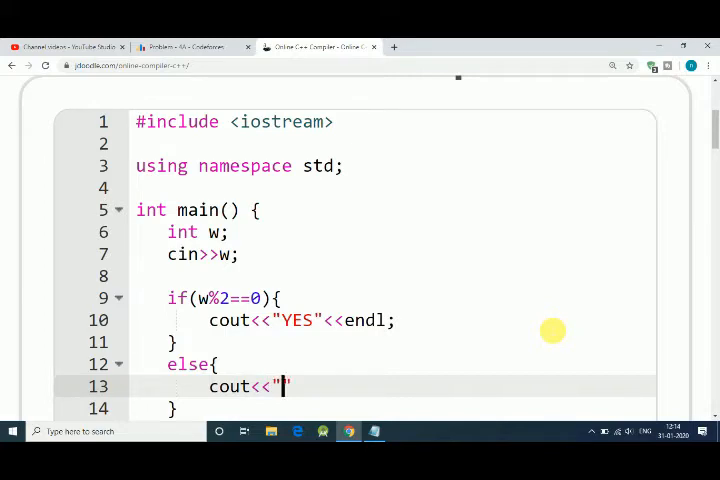
type("NO\"<<")
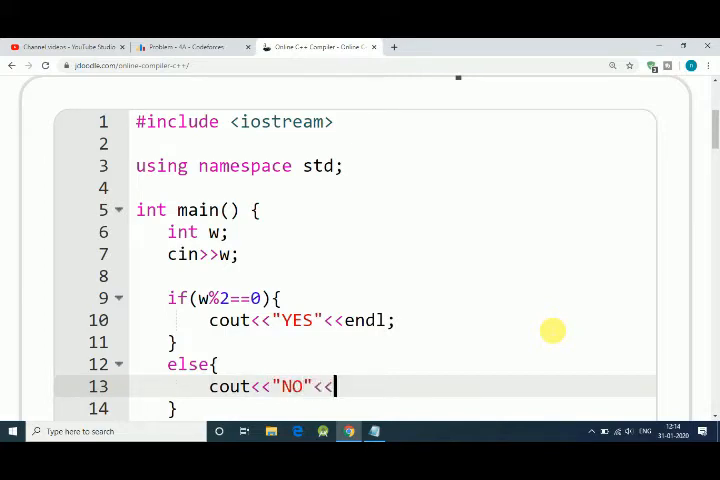
type("endl;")
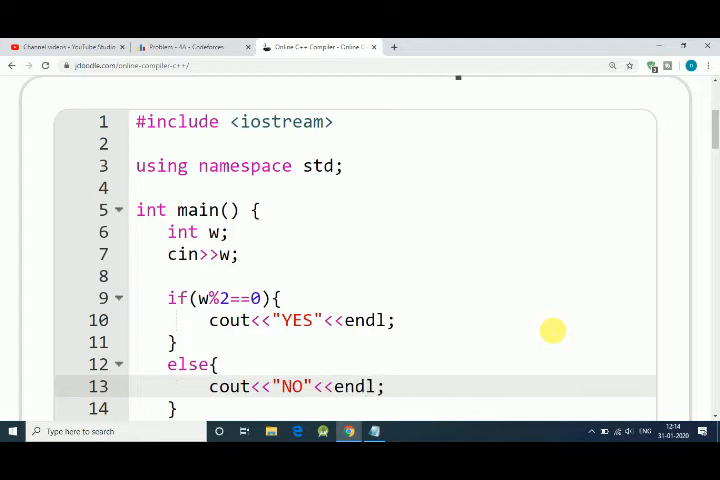
mouse_move(260, 347)
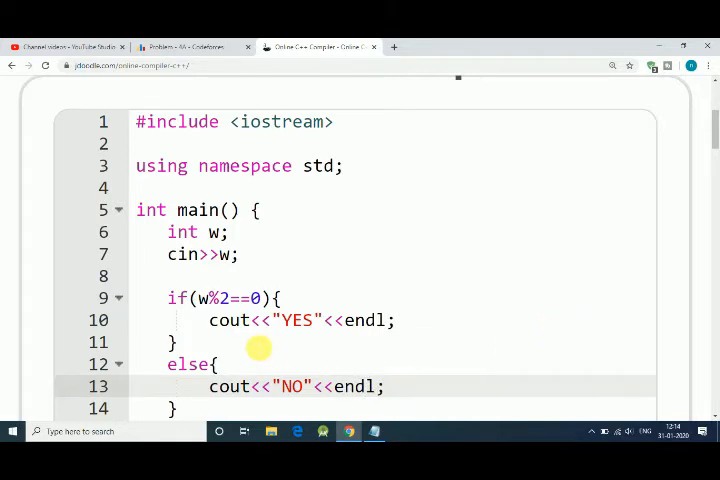
mouse_move(247, 298)
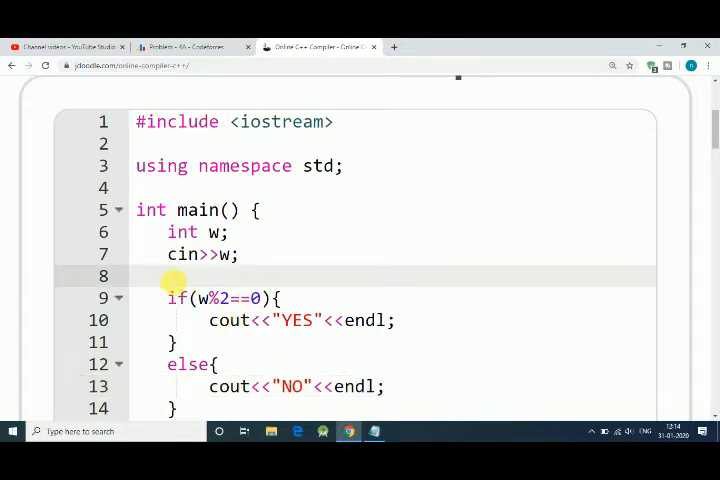
- Insert an if(w>2){ condition above the parity check
type("if()")
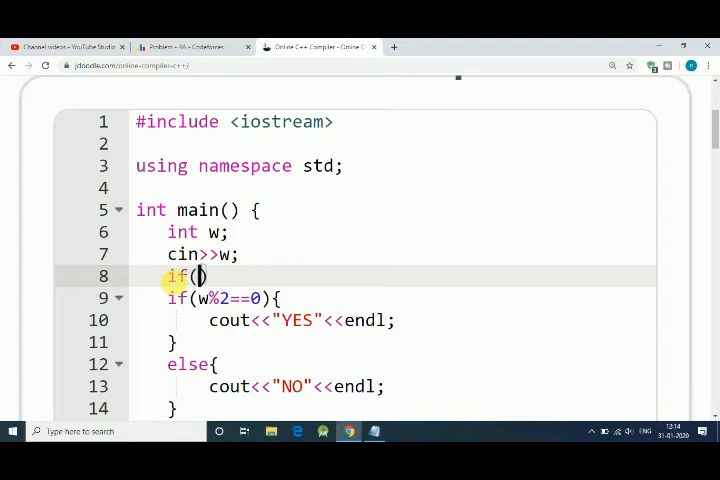
type("w")
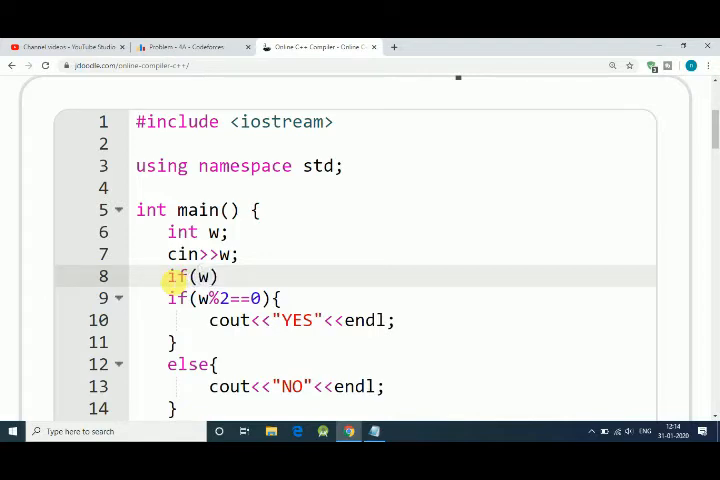
type(">2")
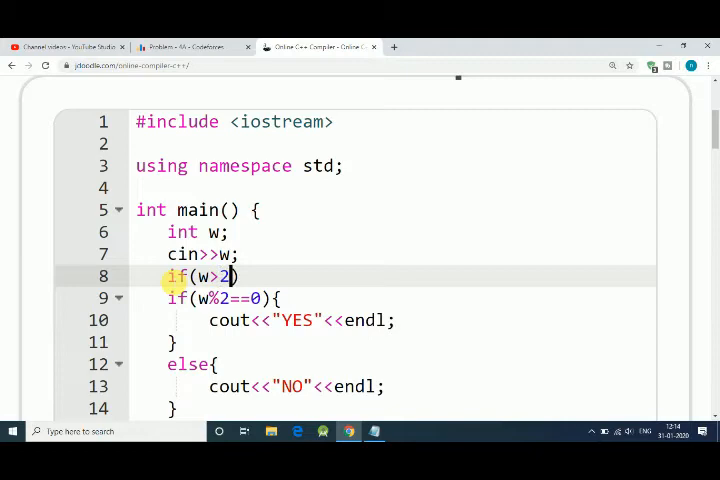
type("{")
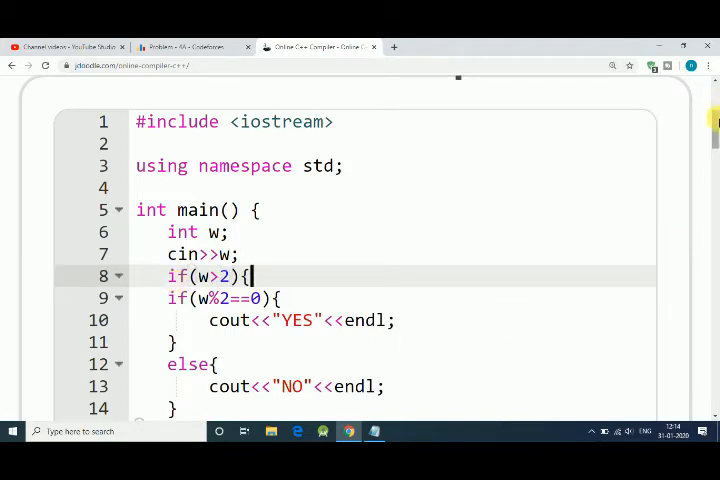
scroll("down", 3)
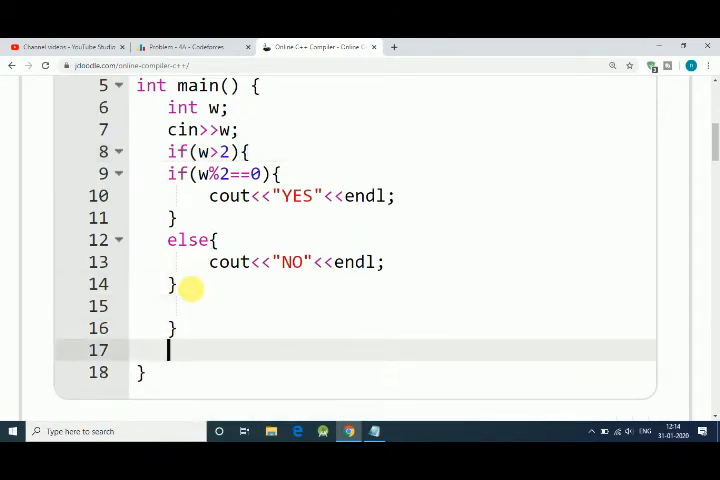
- Add an else branch printing "No" with endl for w not greater than 2
type("else")
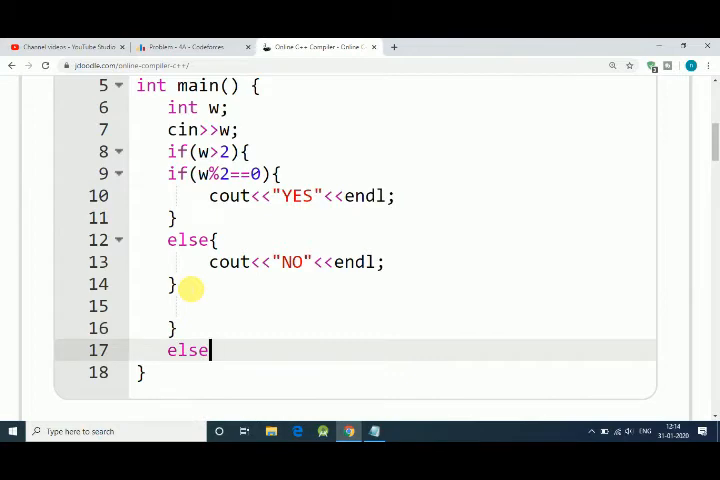
type("{}")
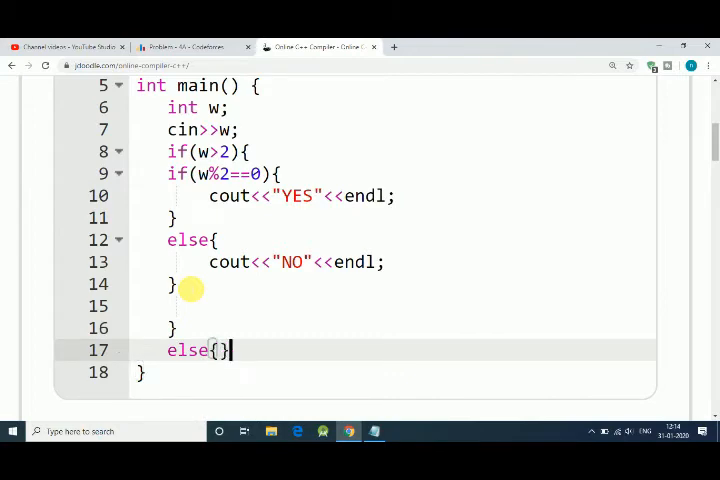
type("cout<<\"")
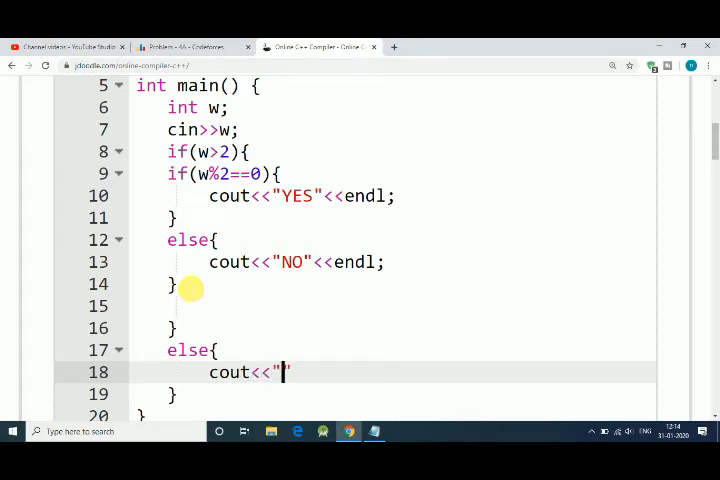
type("No")
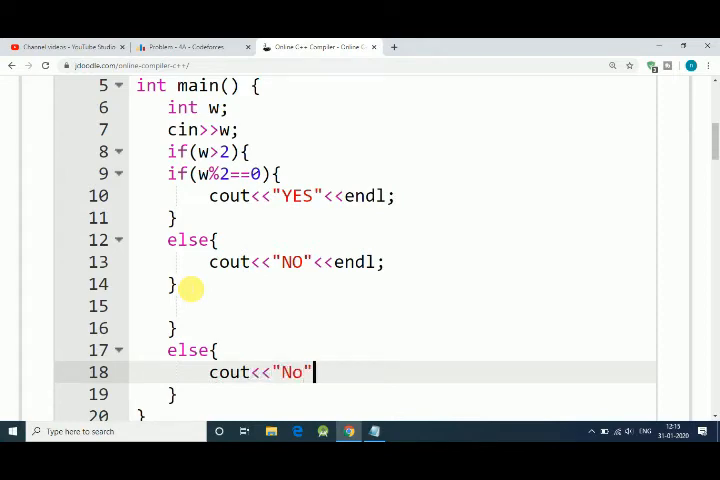
type("<<end")
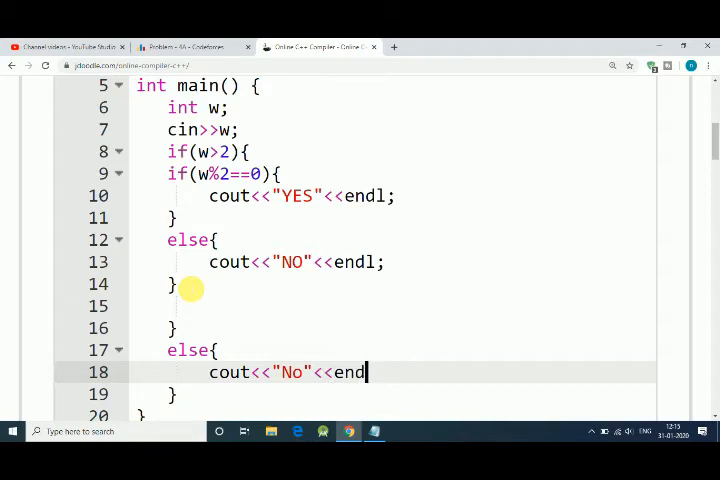
type("l;")
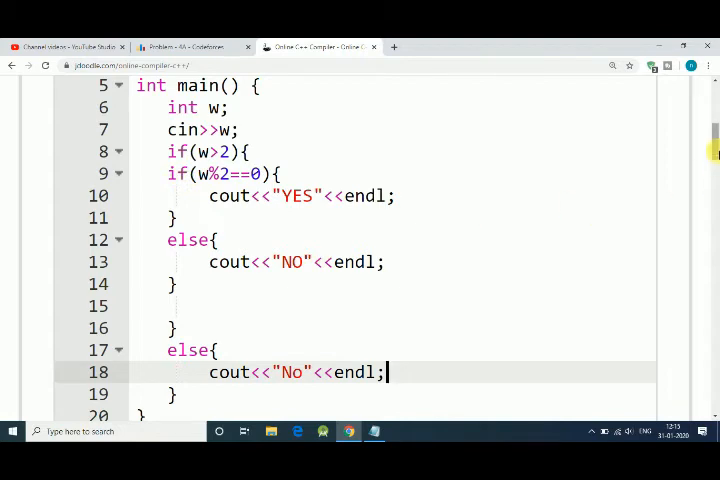
scroll("down", 3)
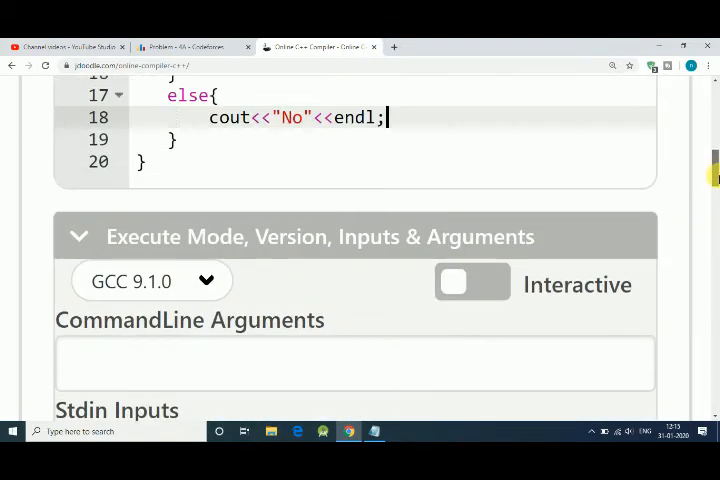
mouse_move(211, 167)
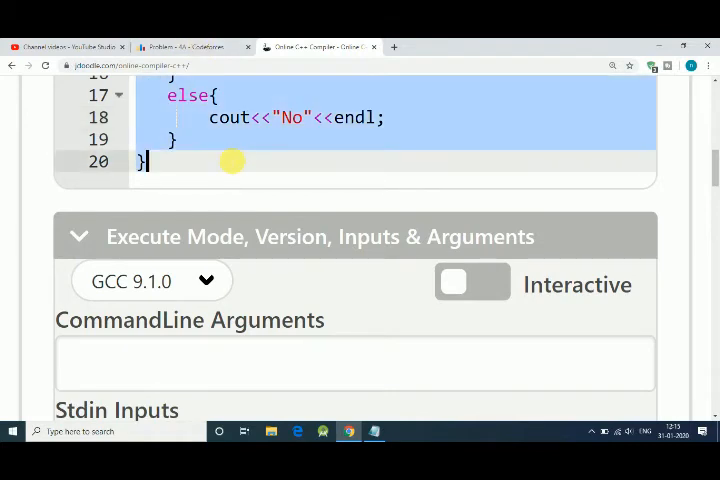
- Return to the Codeforces 4A Watermelon problem page and scroll up
left_click(185, 46)
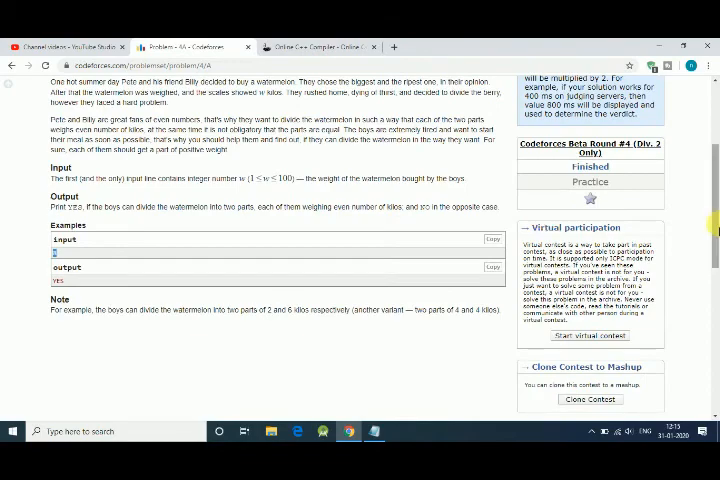
scroll("up", 3)
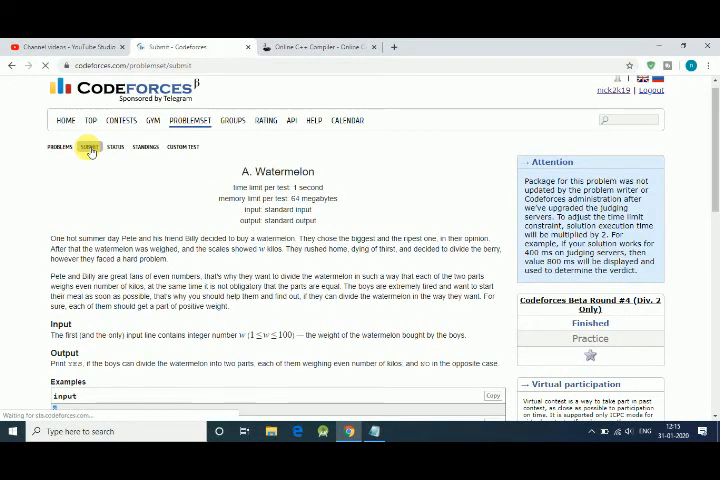
- Submit the pasted C++ solution for 4A Watermelon from the submit page
left_click(89, 148)
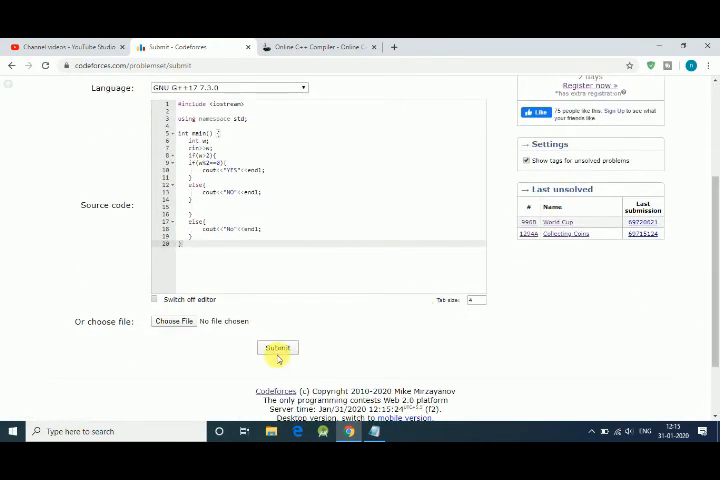
left_click(277, 348)
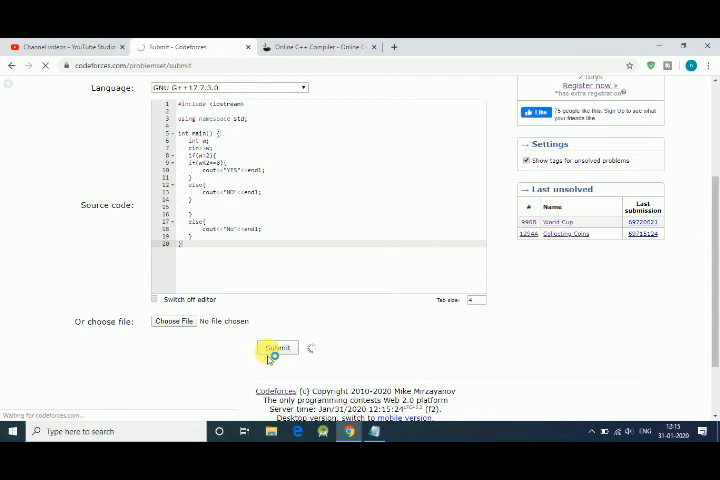
left_click(277, 347)
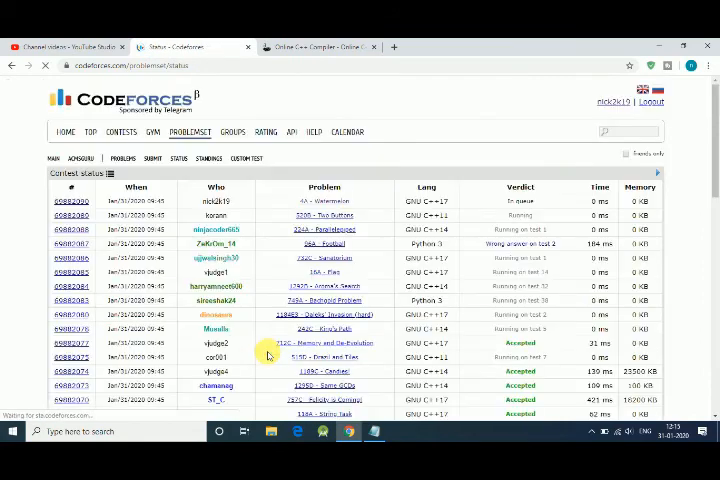